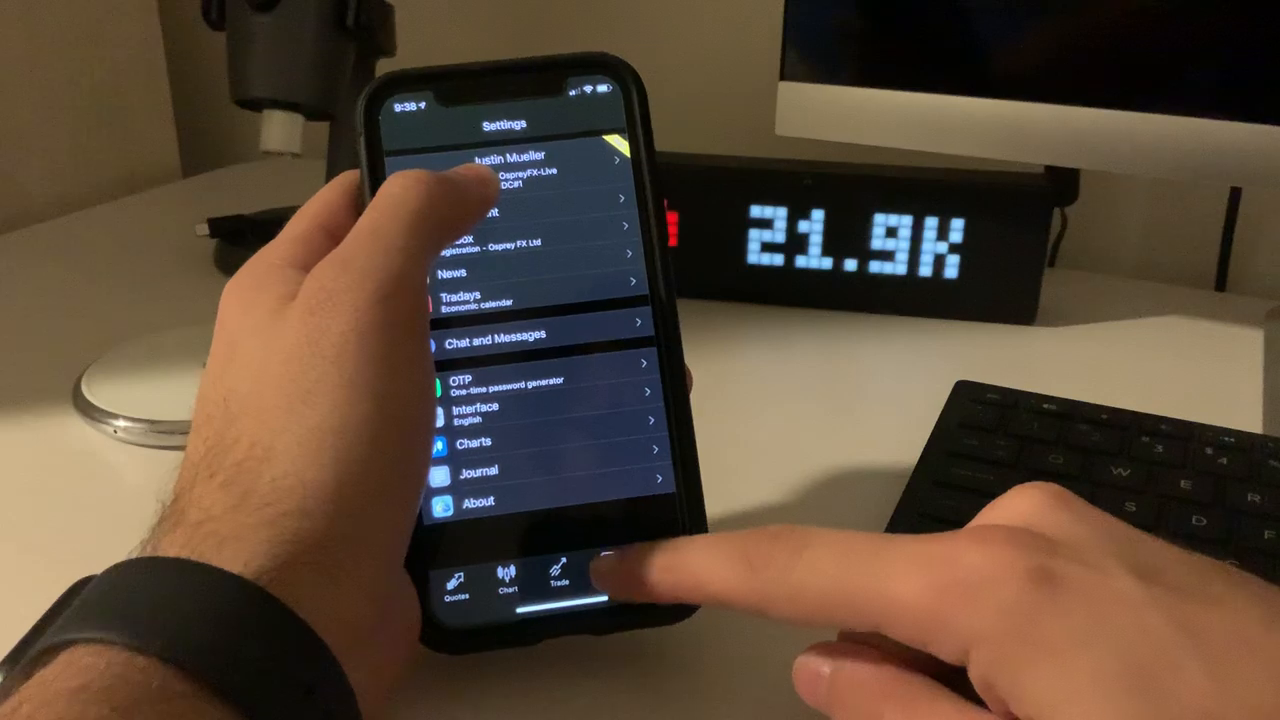
# - Show the History list for the Custom period with its profit, deposit and withdrawal totals
pyautogui.click(600, 570)
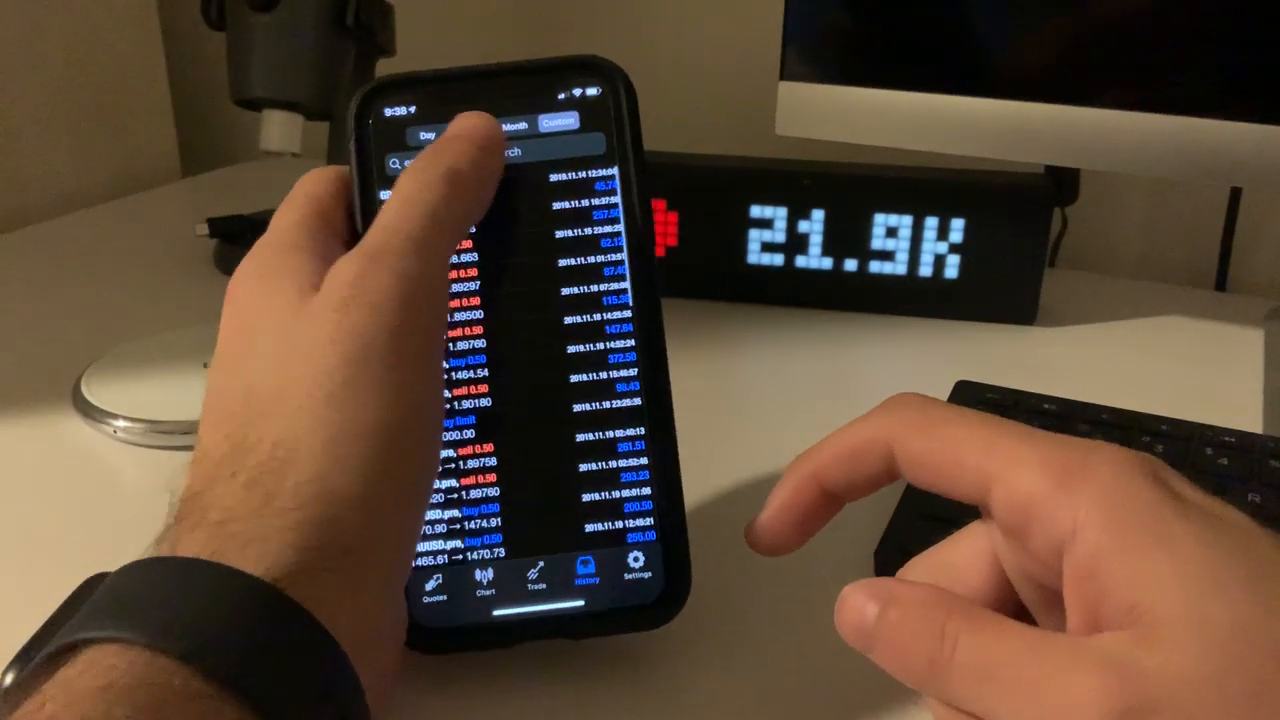
pyautogui.click(490, 160)
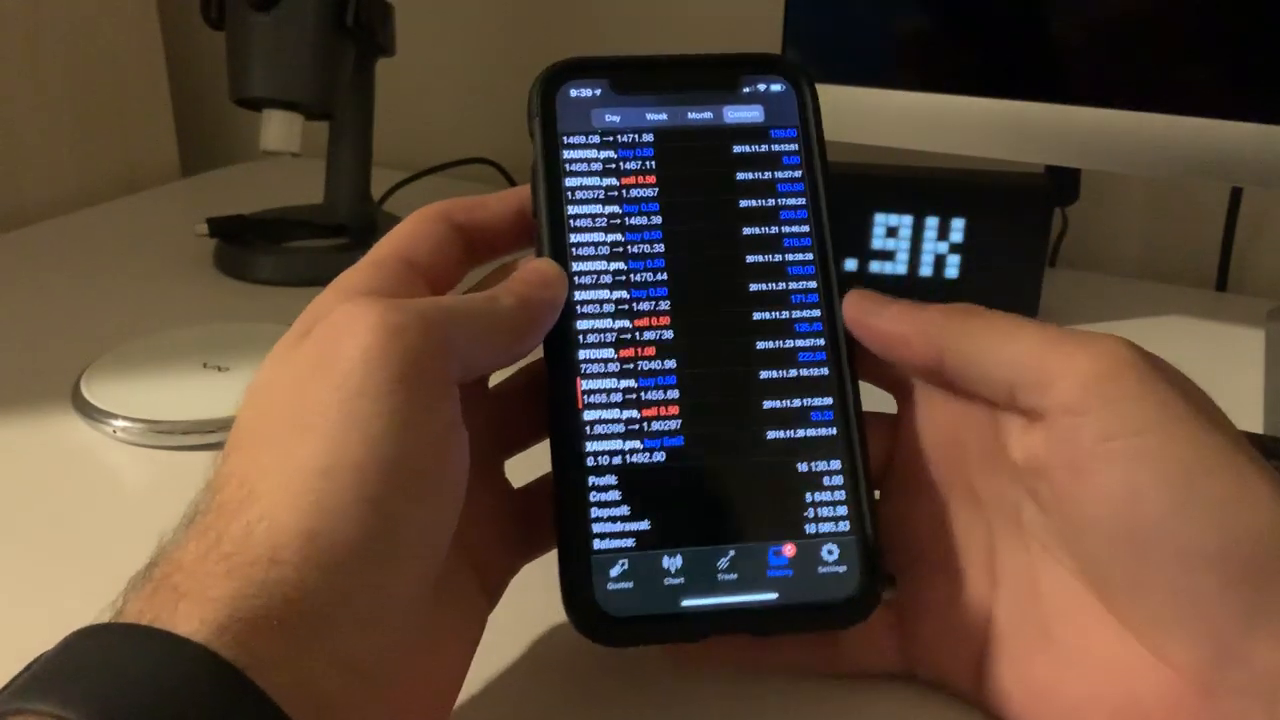
pyautogui.scroll(-3)
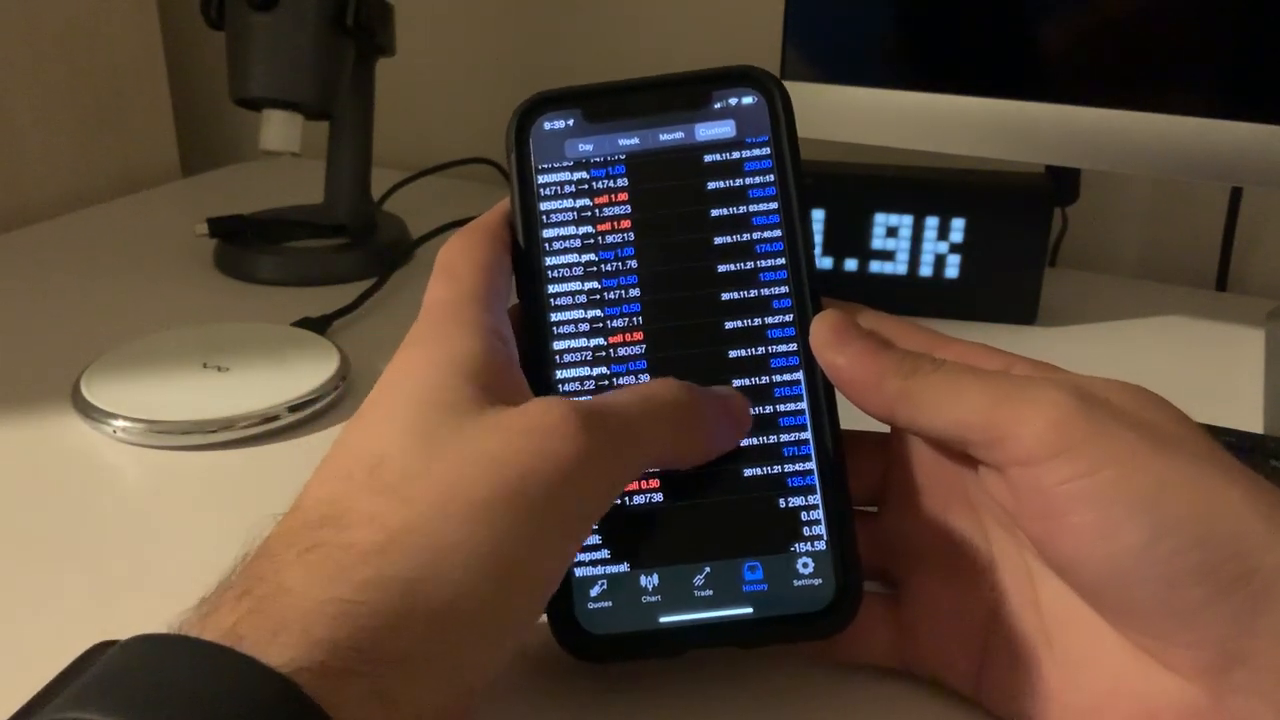
pyautogui.scroll(-3)
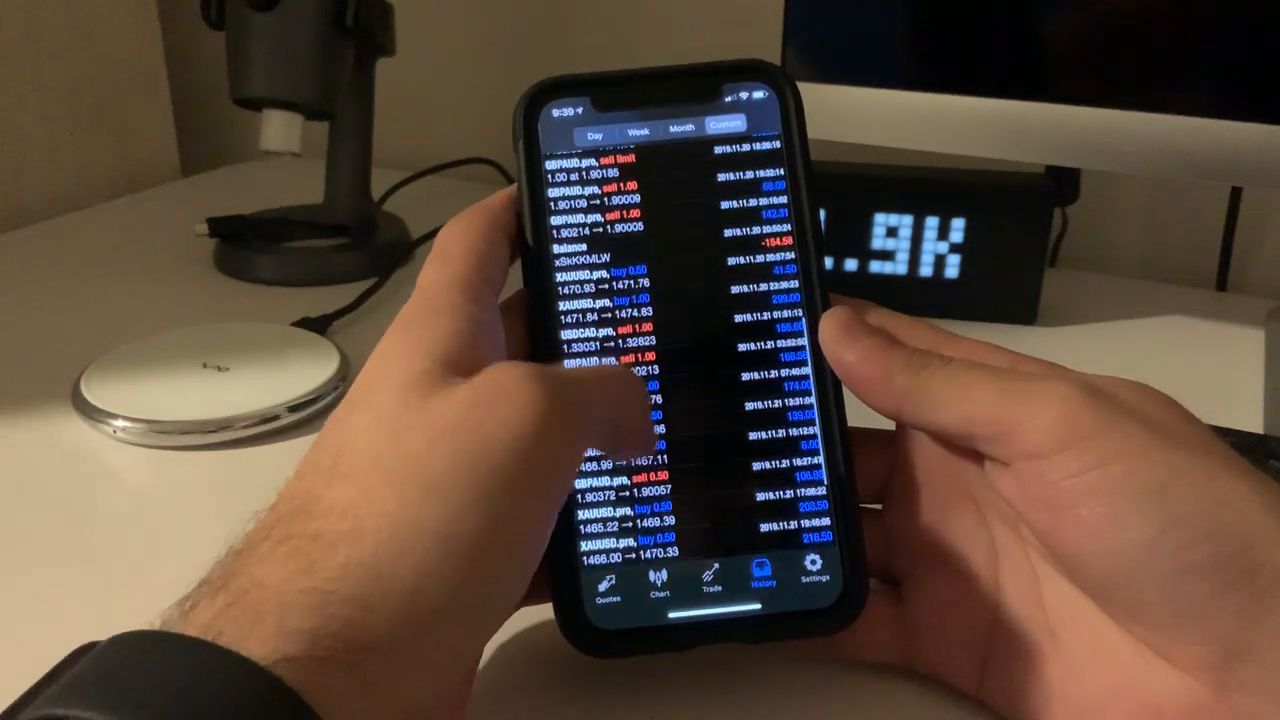
pyautogui.scroll(-3)
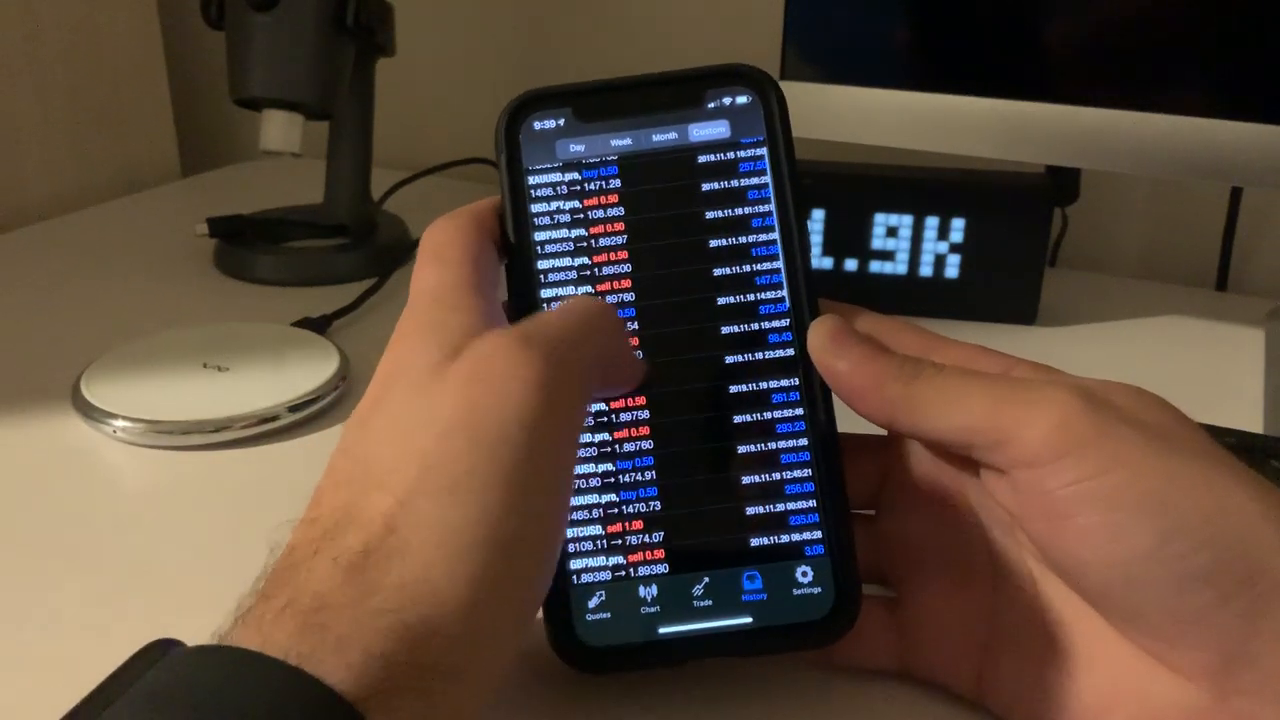
pyautogui.scroll(-3)
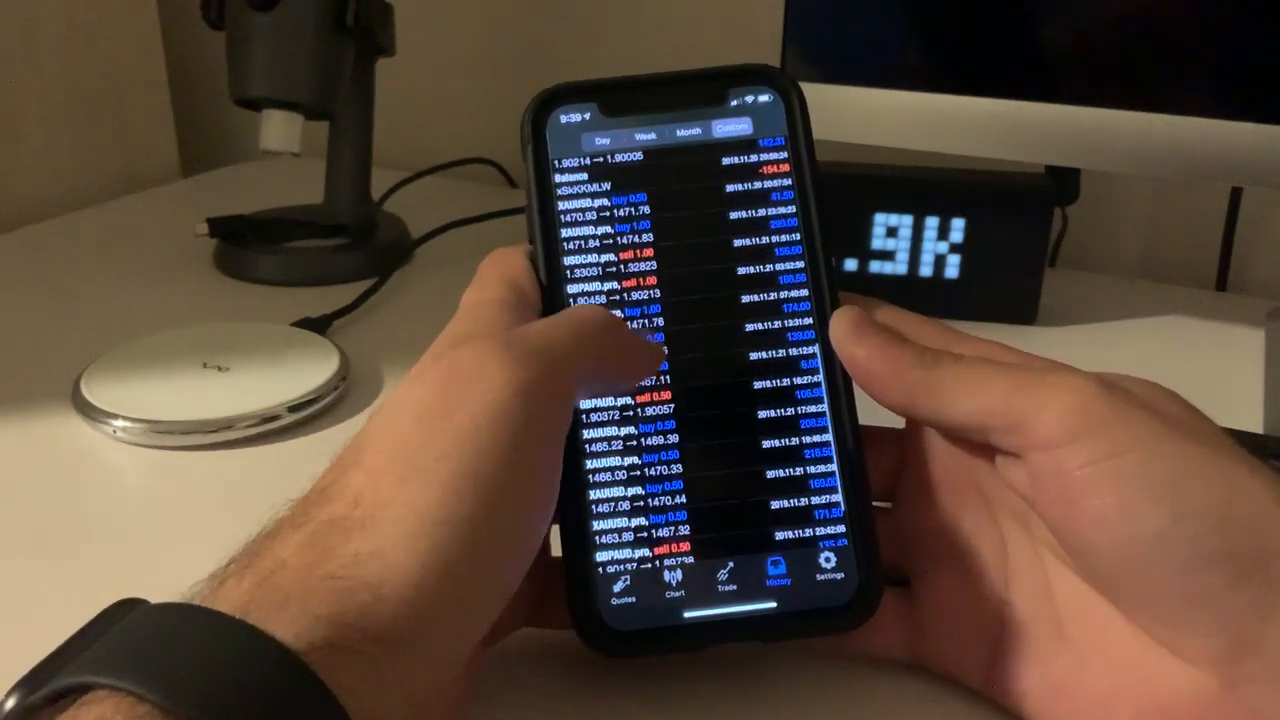
pyautogui.scroll(-3)
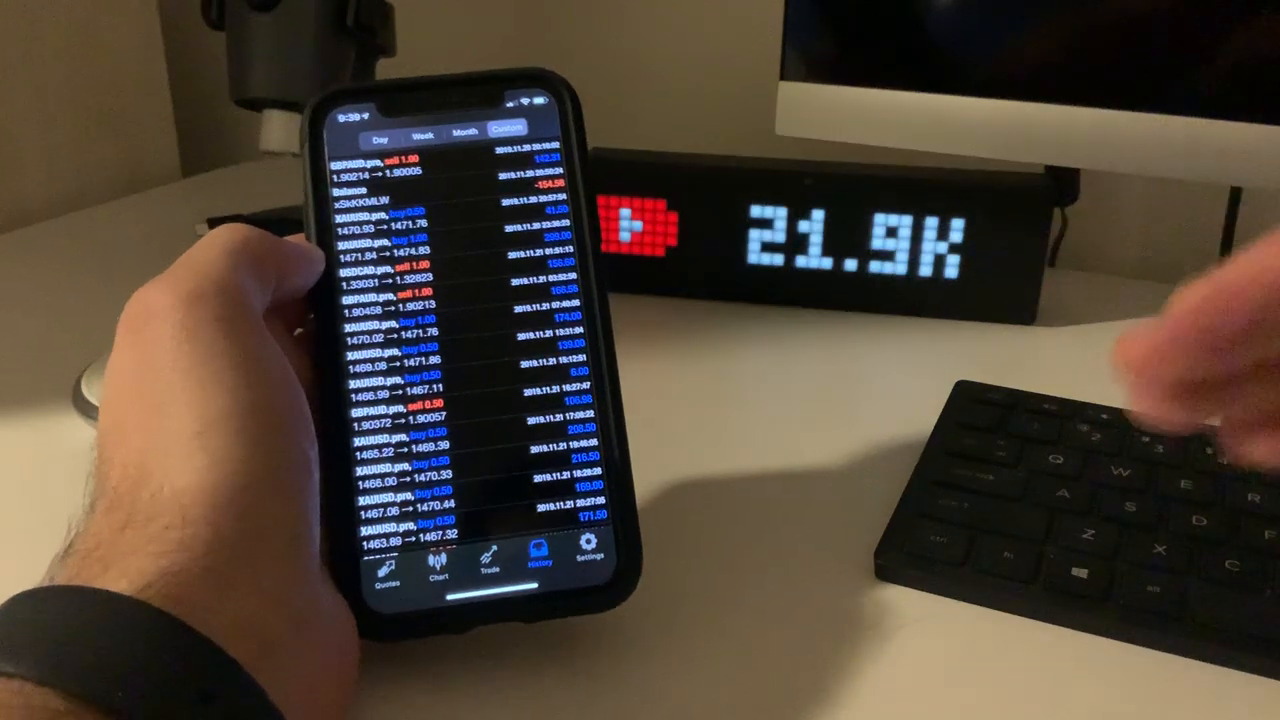
pyautogui.scroll(-3)
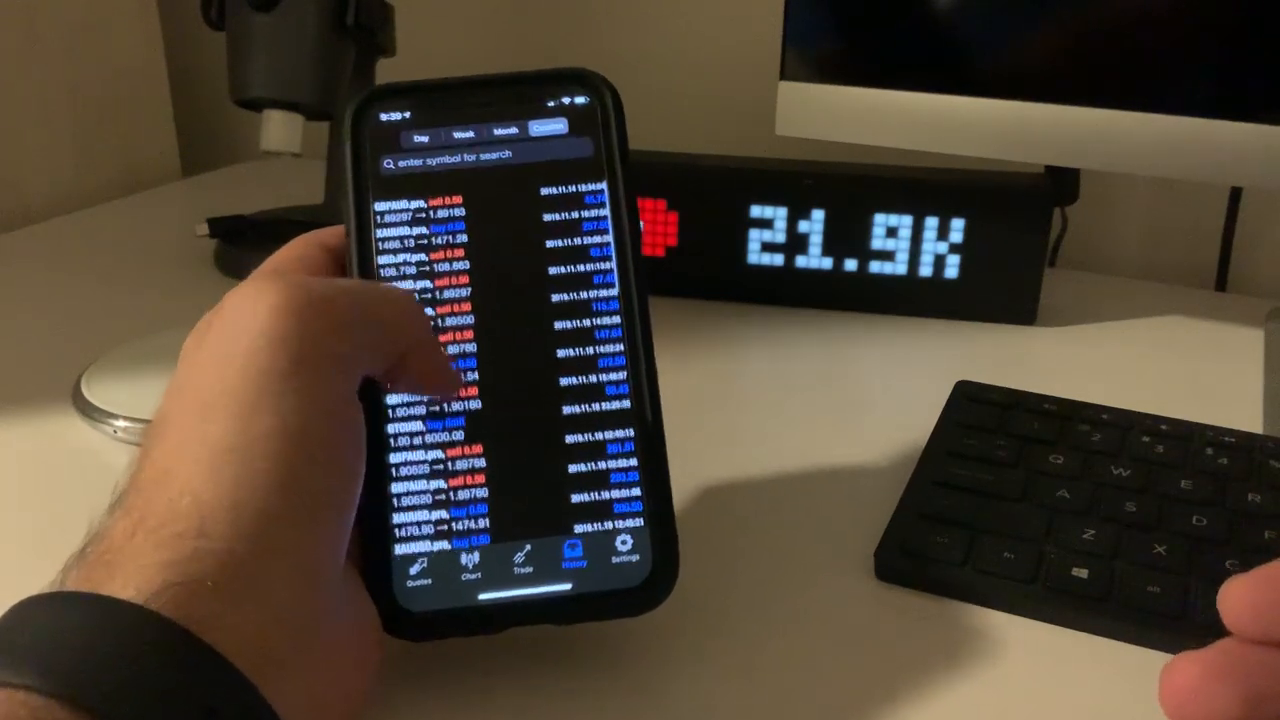
pyautogui.scroll(-3)
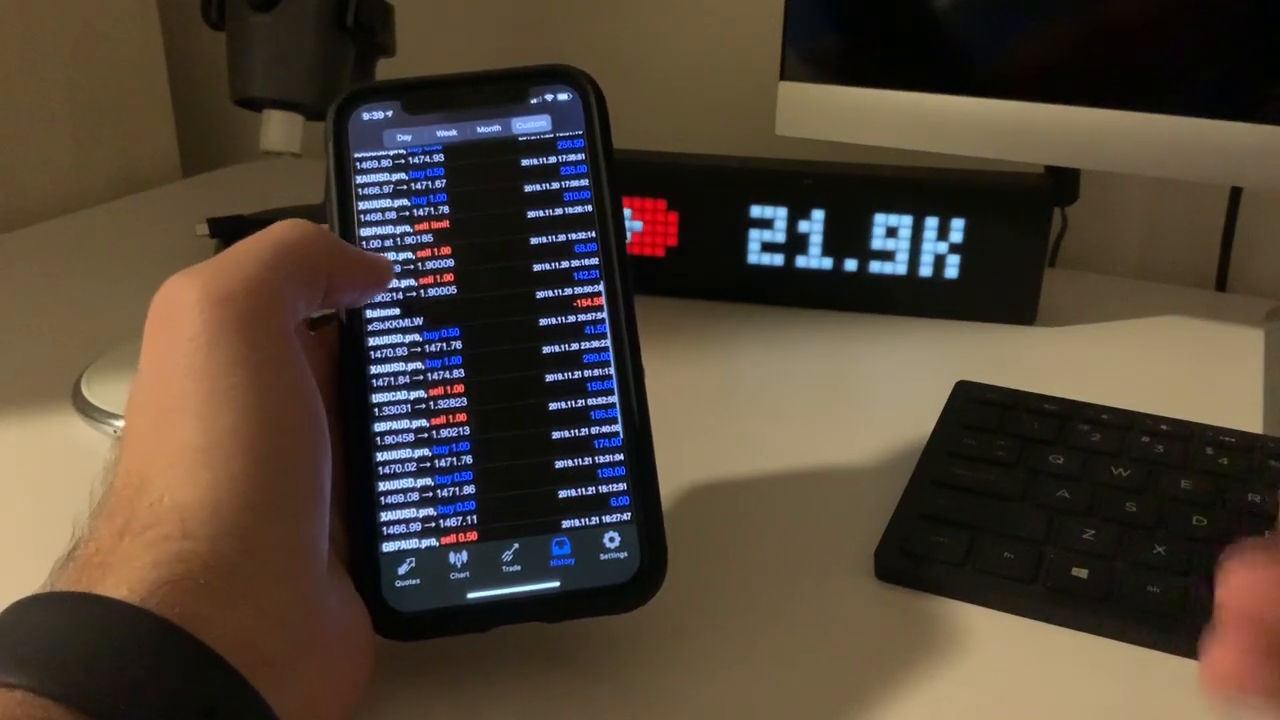
pyautogui.scroll(-3)
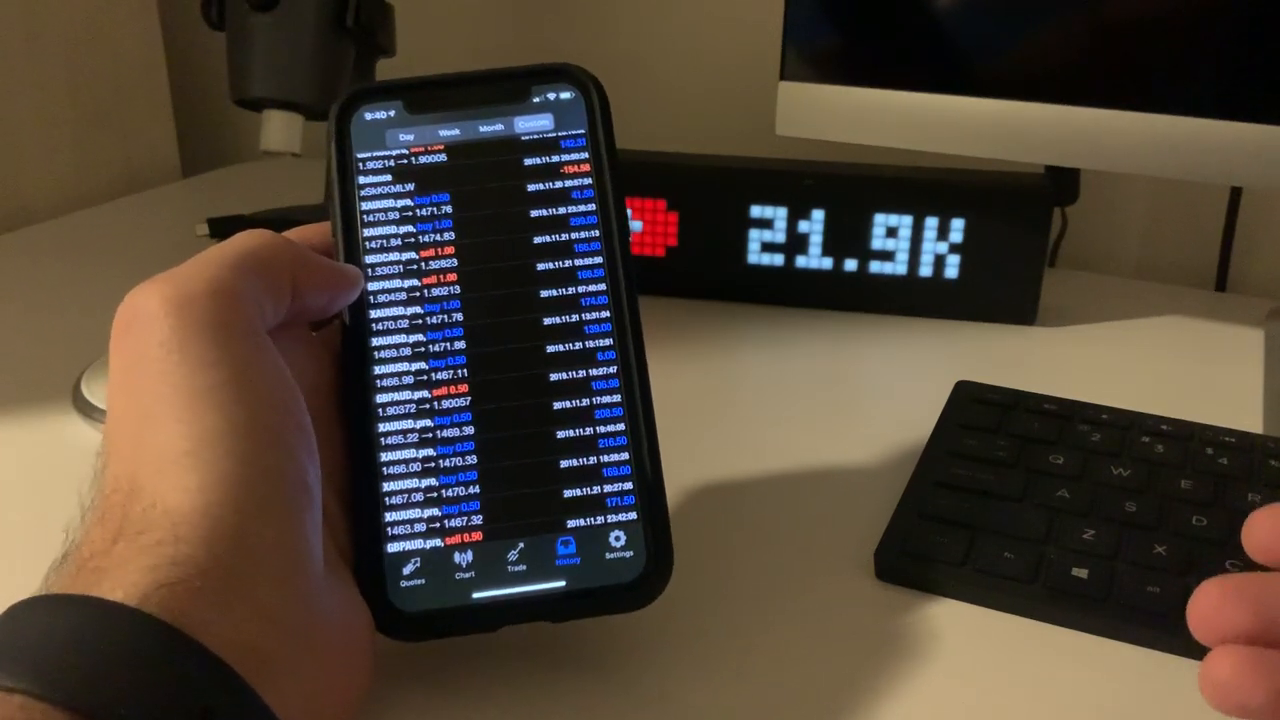
pyautogui.scroll(-3)
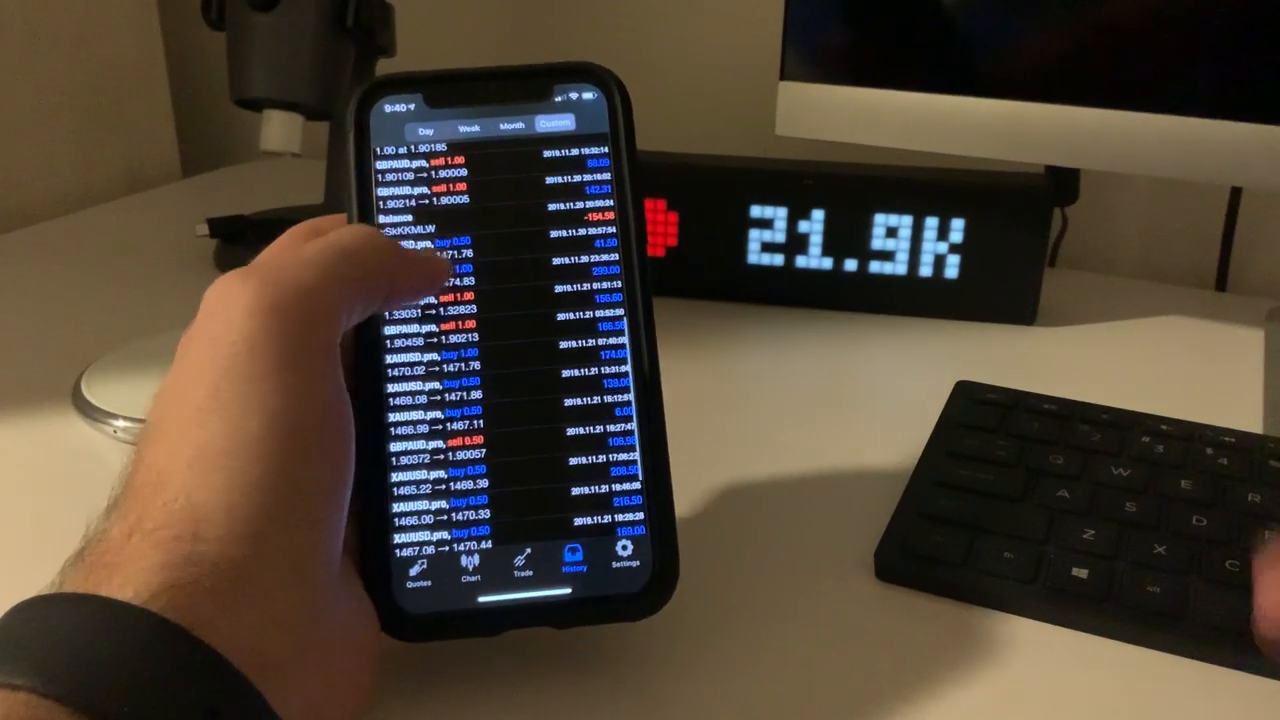
pyautogui.scroll(-3)
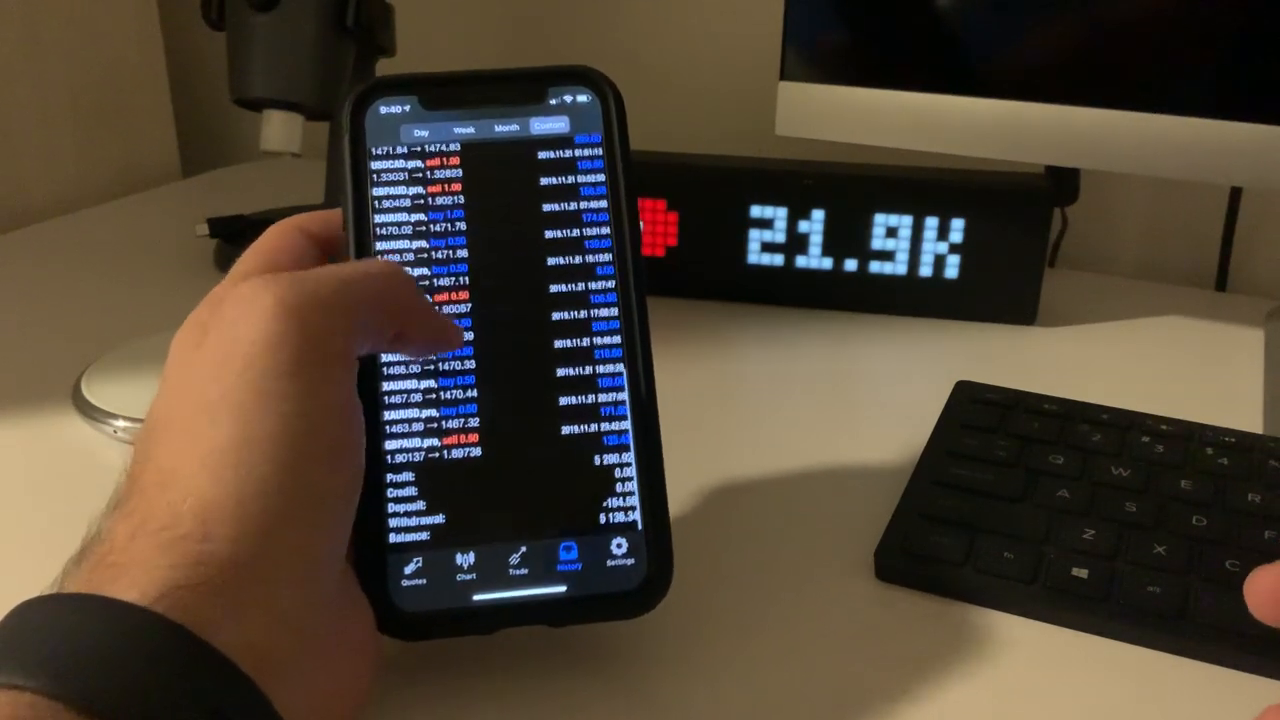
pyautogui.scroll(-3)
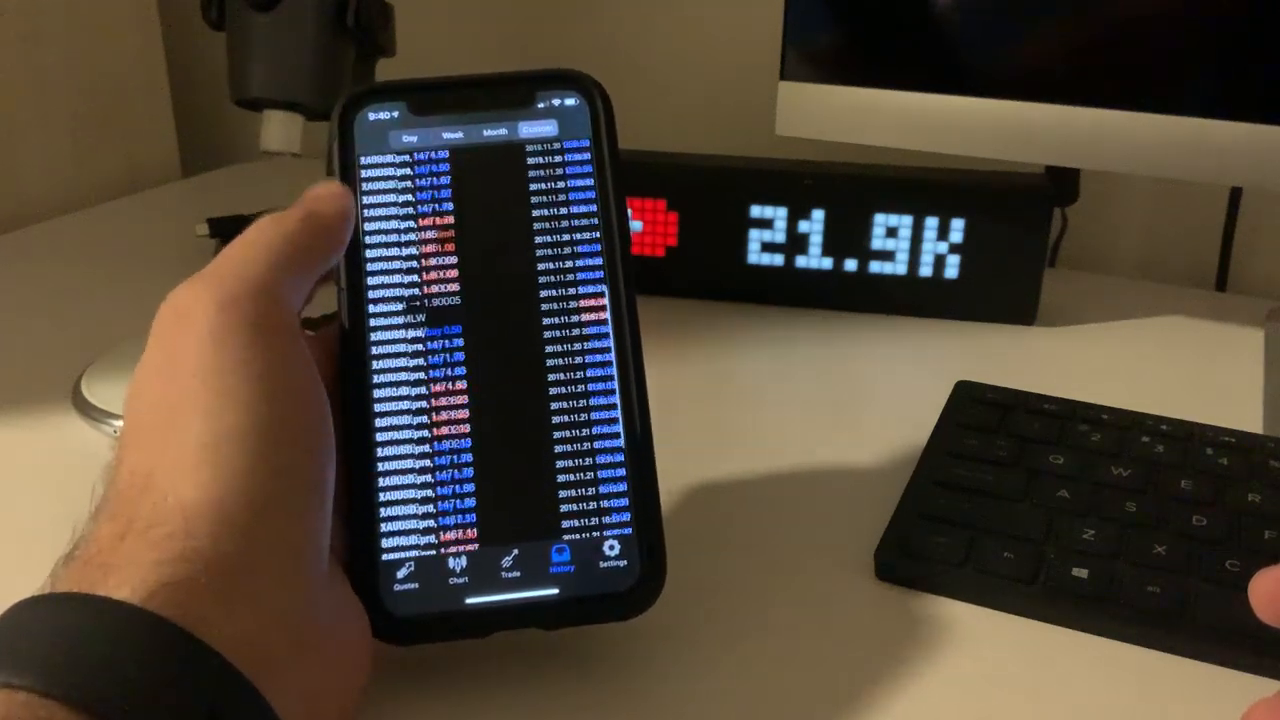
pyautogui.scroll(-3)
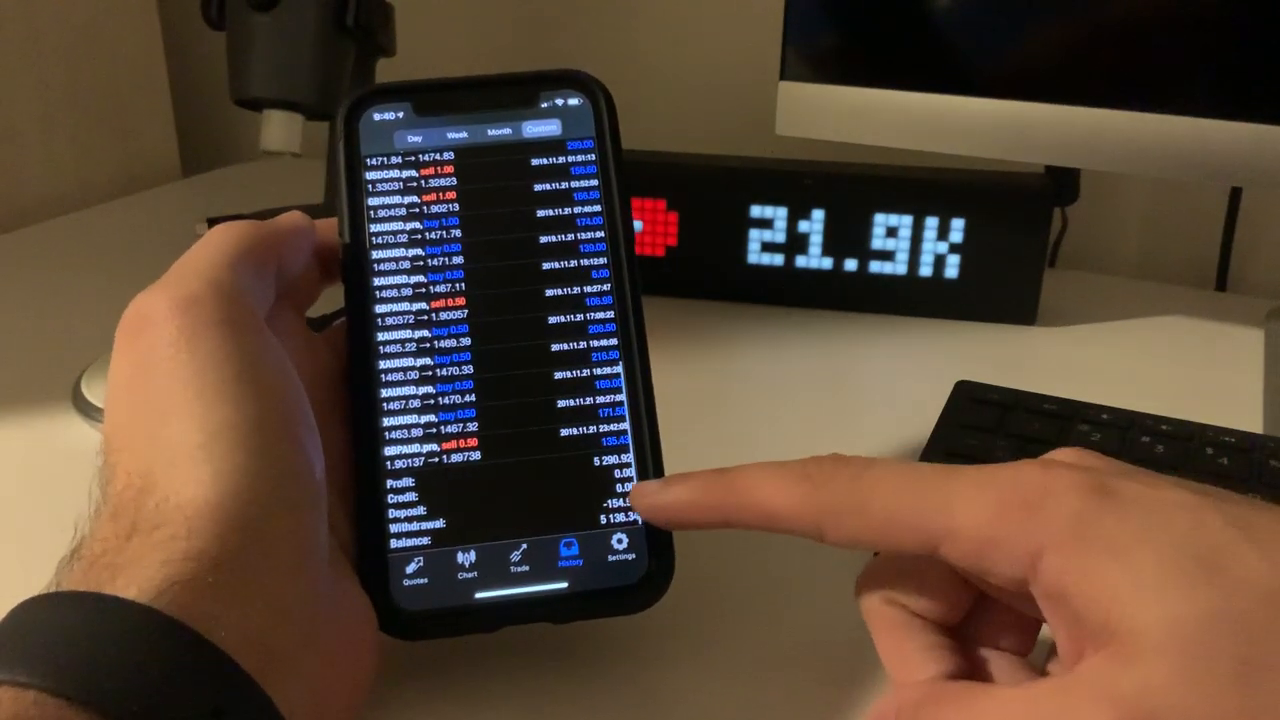